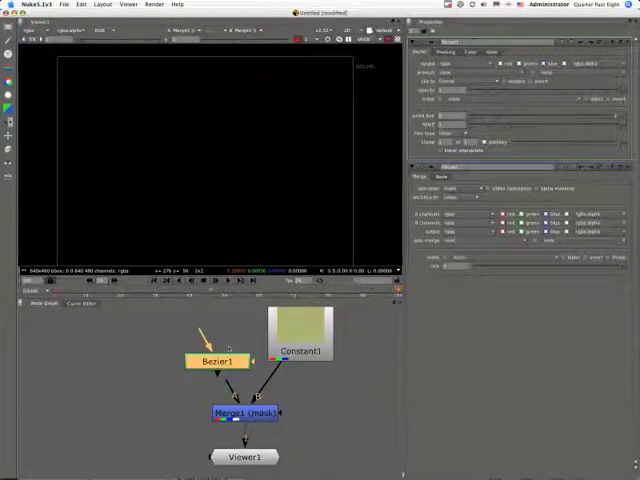
# Move the Bezier1 node further left in the node graph, leaving the stencil result unchanged
pyautogui.click(218, 361)
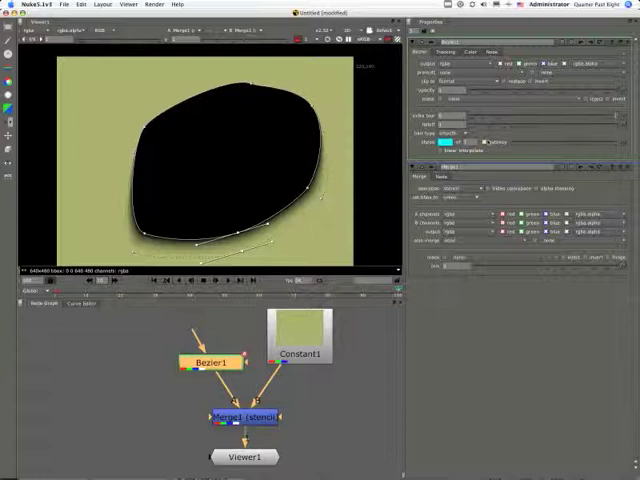
pyautogui.moveTo(210, 360); pyautogui.dragTo(135, 343)
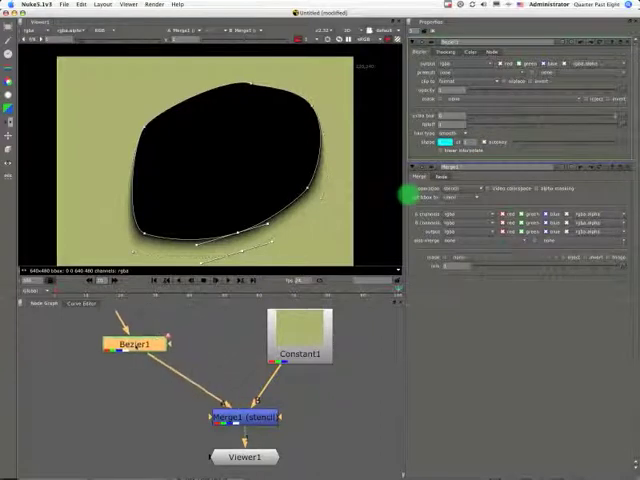